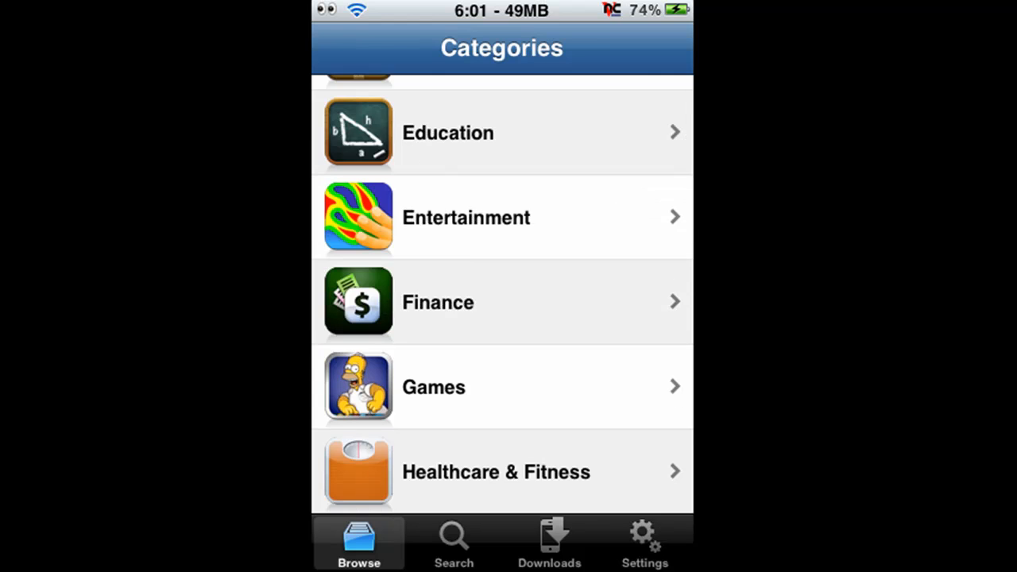
Scroll the Installous Categories list and open the Games category
scroll(up, 3)
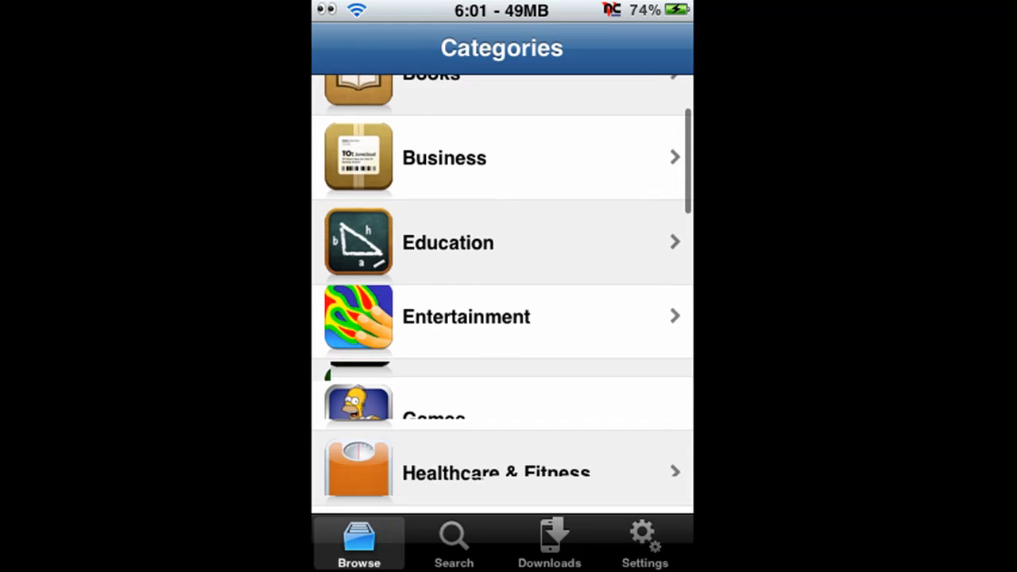
scroll(up, 3)
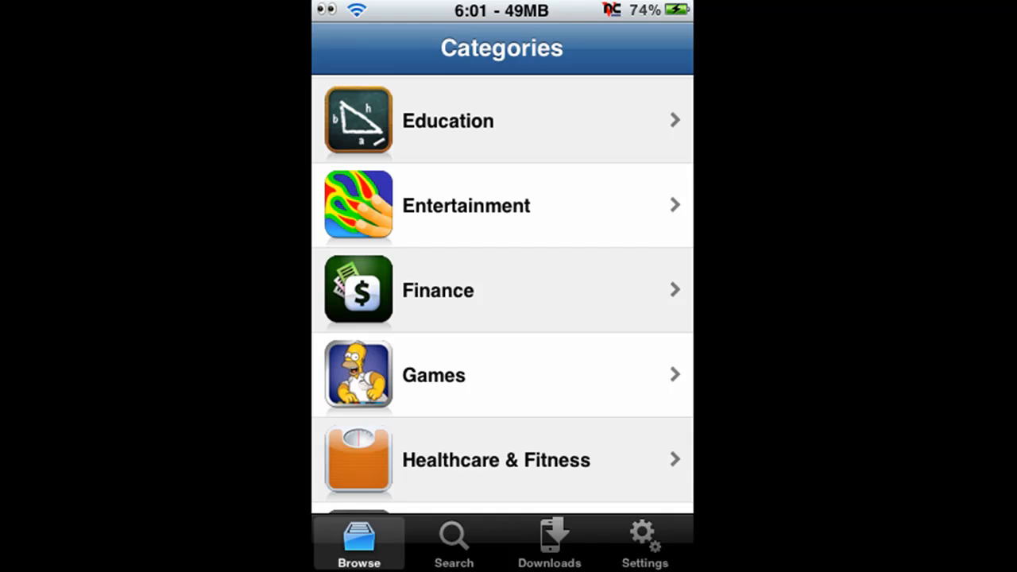
scroll(up, 3)
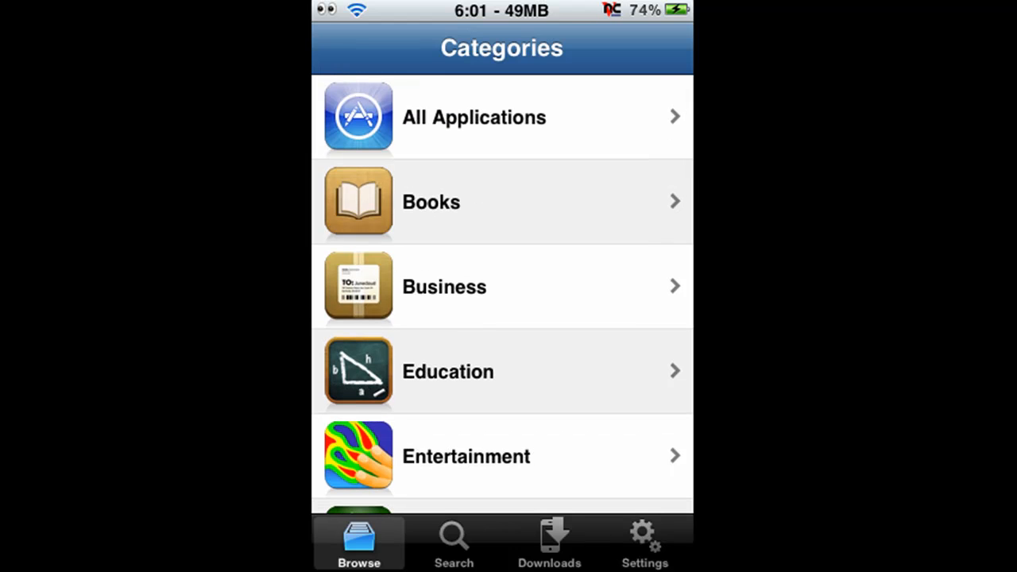
scroll(down, 3)
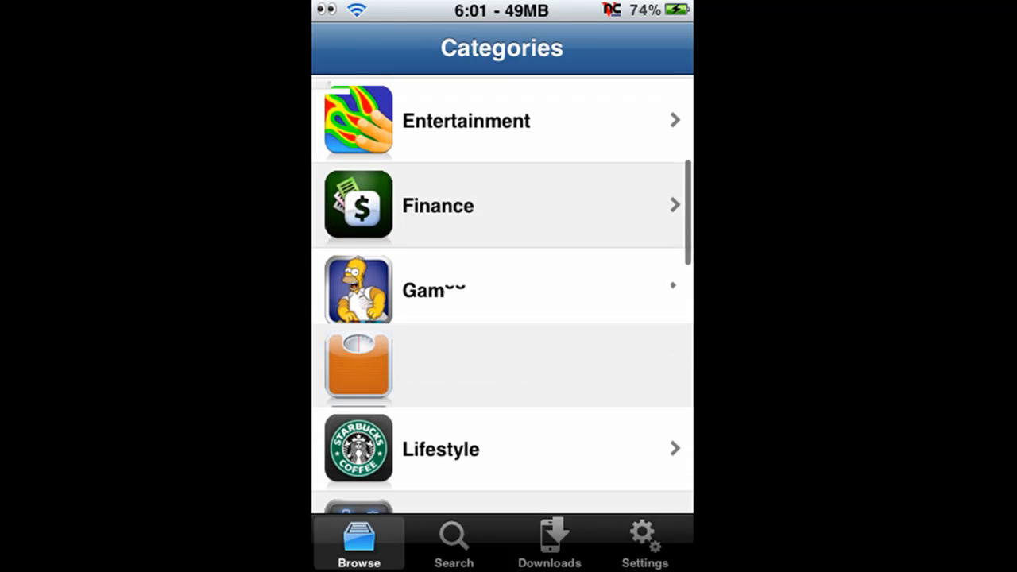
click(501, 289)
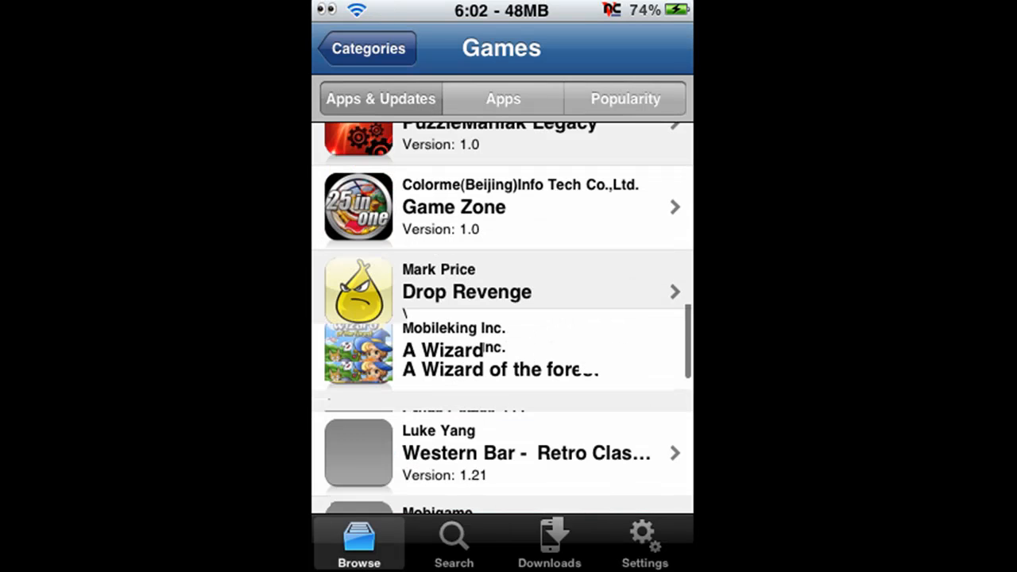
Scroll through the Games app list
scroll(down, 3)
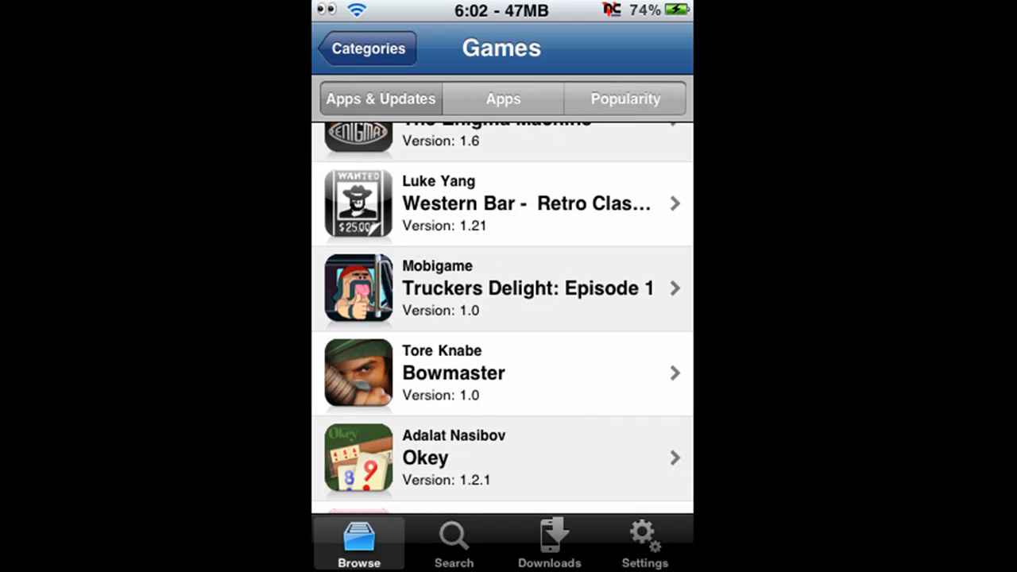
scroll(down, 3)
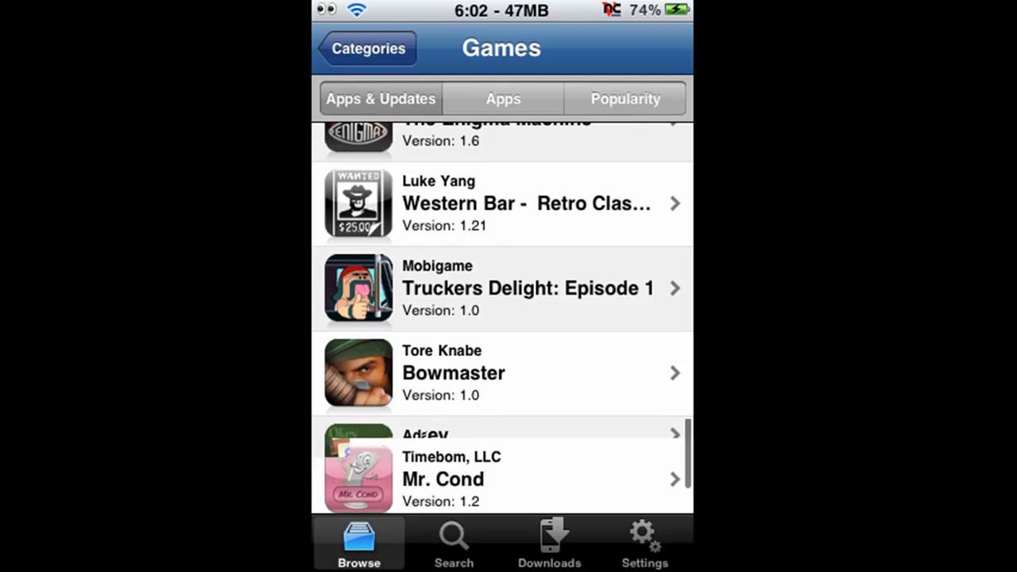
scroll(down, 3)
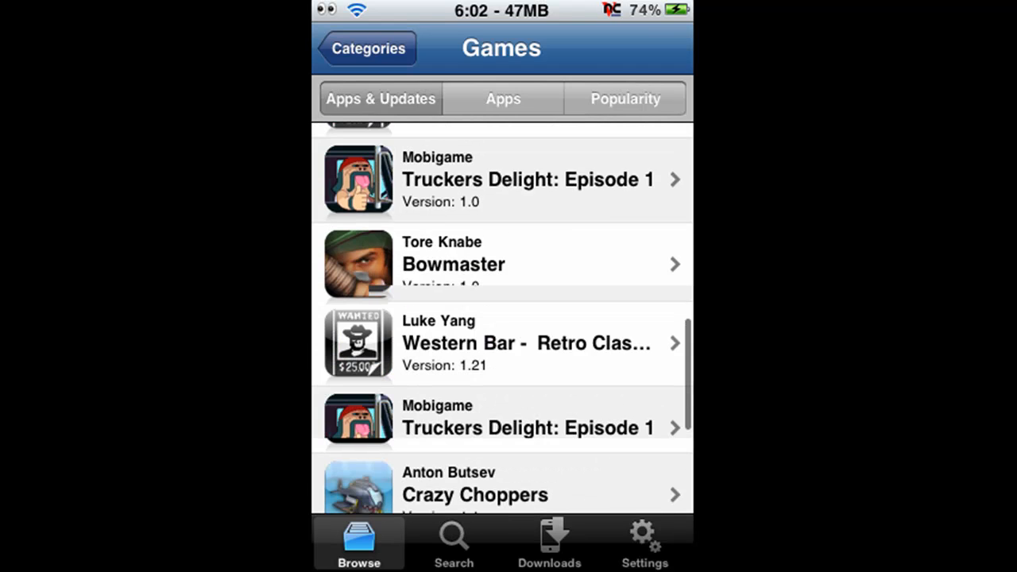
scroll(up, 3)
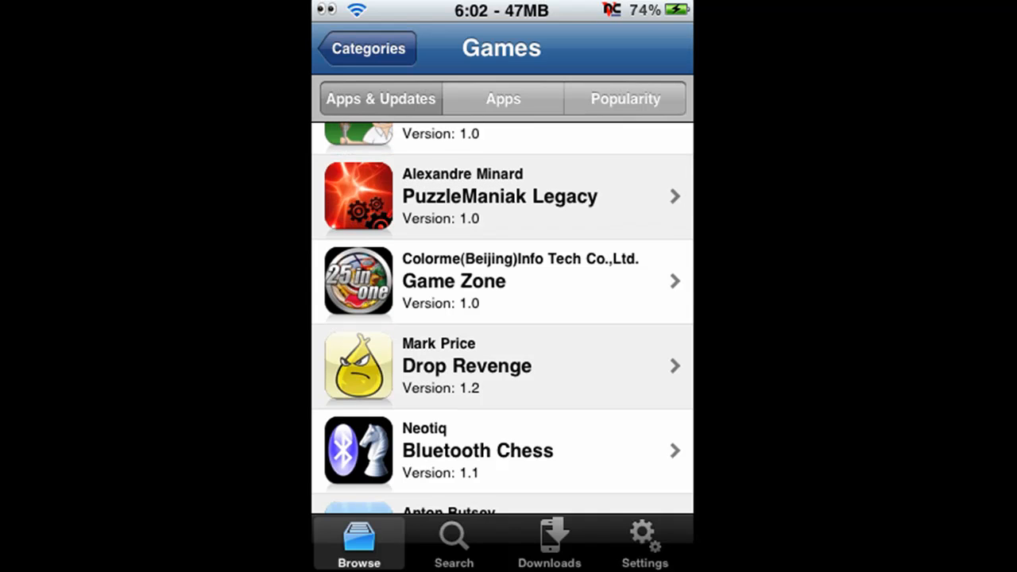
scroll(down, 3)
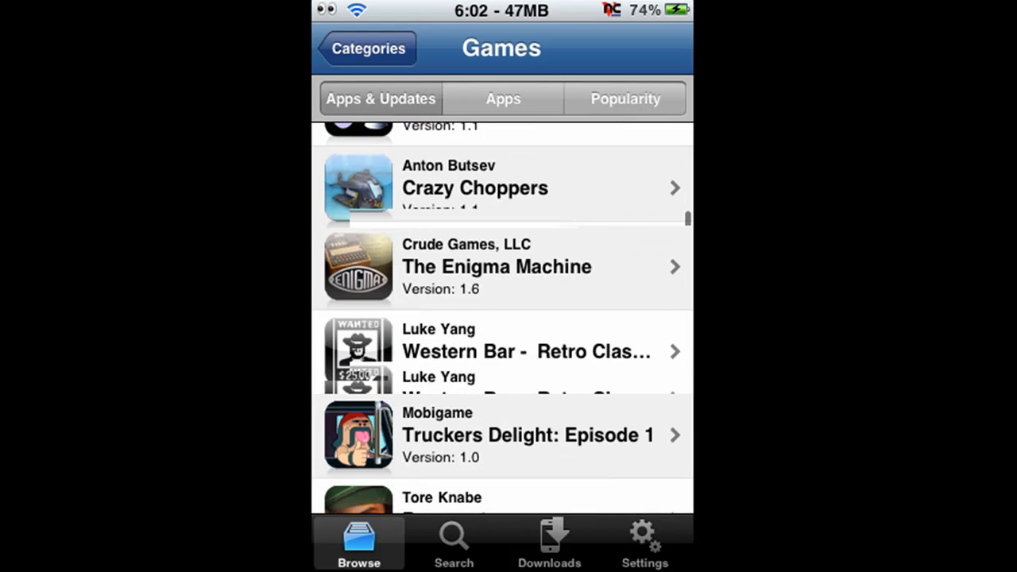
scroll(down, 3)
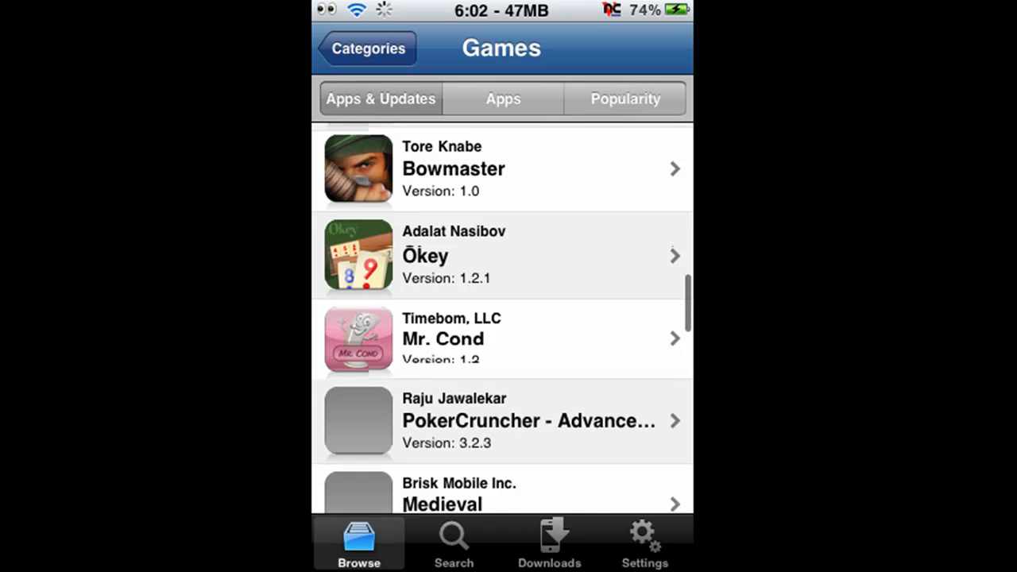
scroll(down, 3)
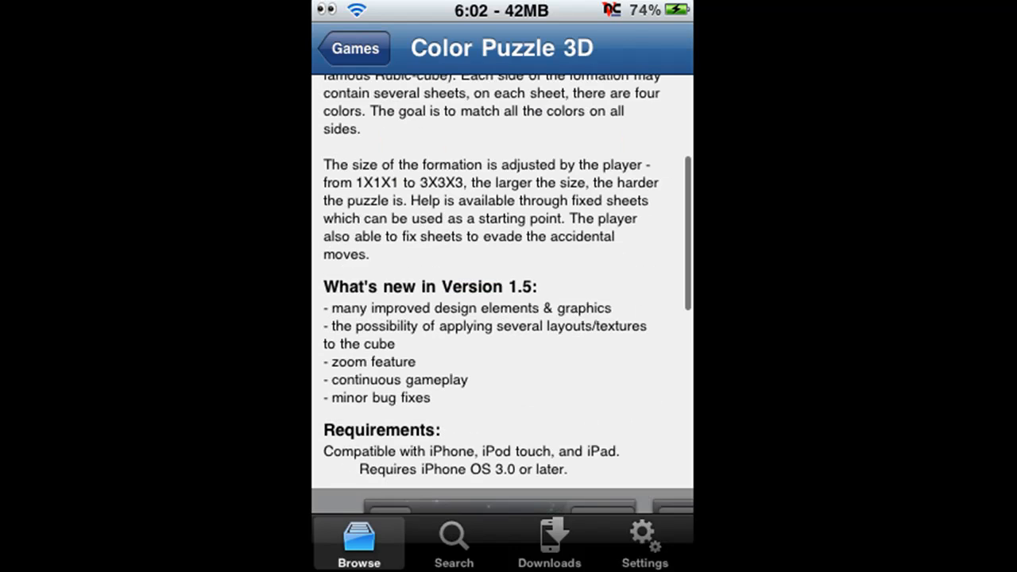
Scroll Color Puzzle 3D's description, then tap Download to list its sources
scroll(down, 3)
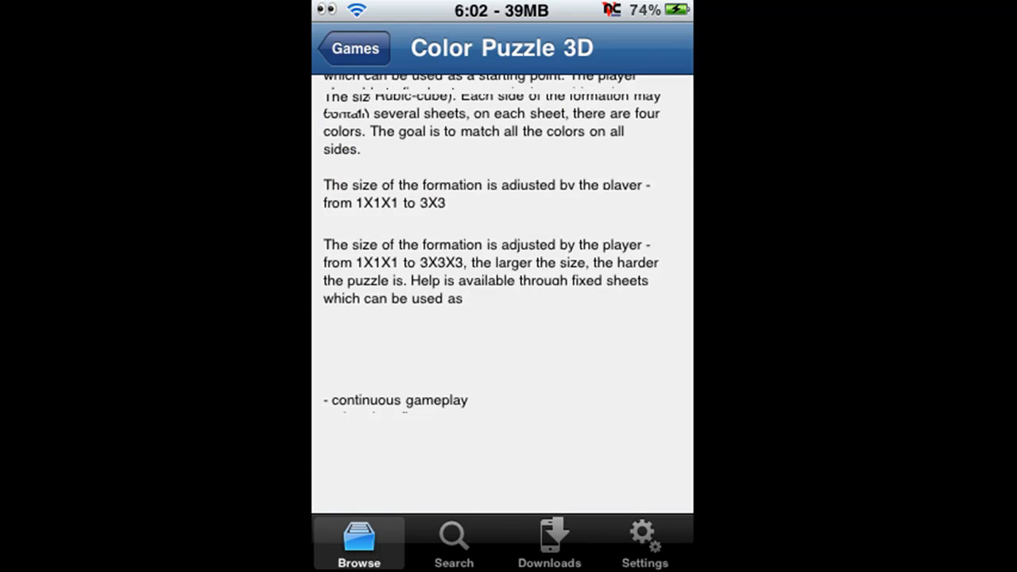
scroll(up, 3)
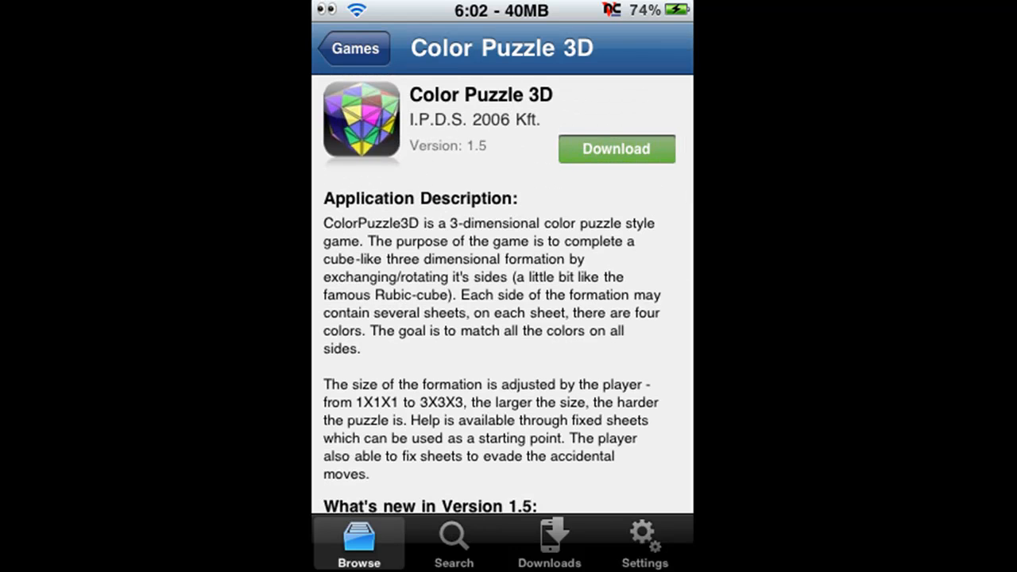
click(616, 148)
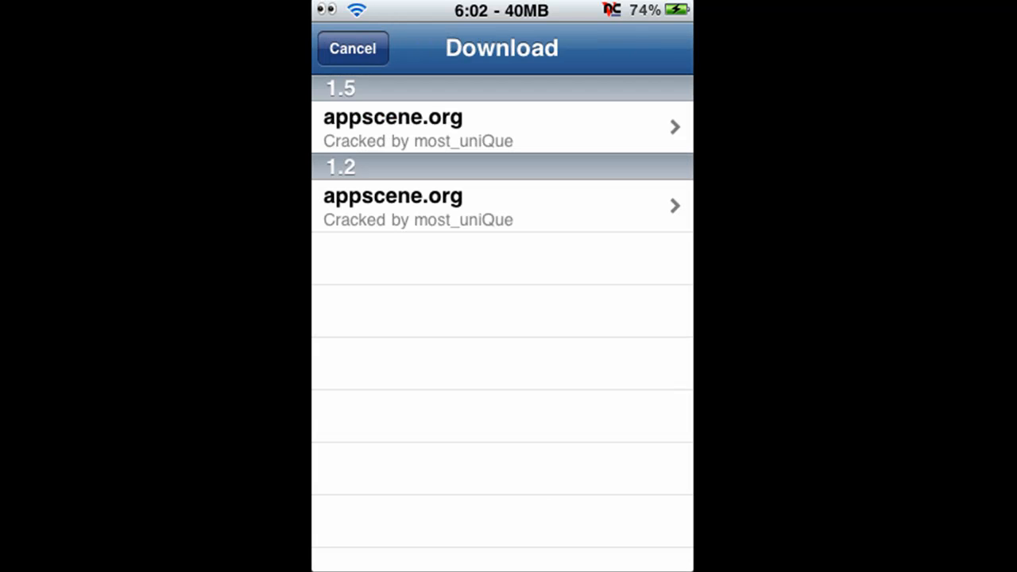
Pick the appscene.org version 1.5 source and submit the captcha 'Rekg'
click(501, 127)
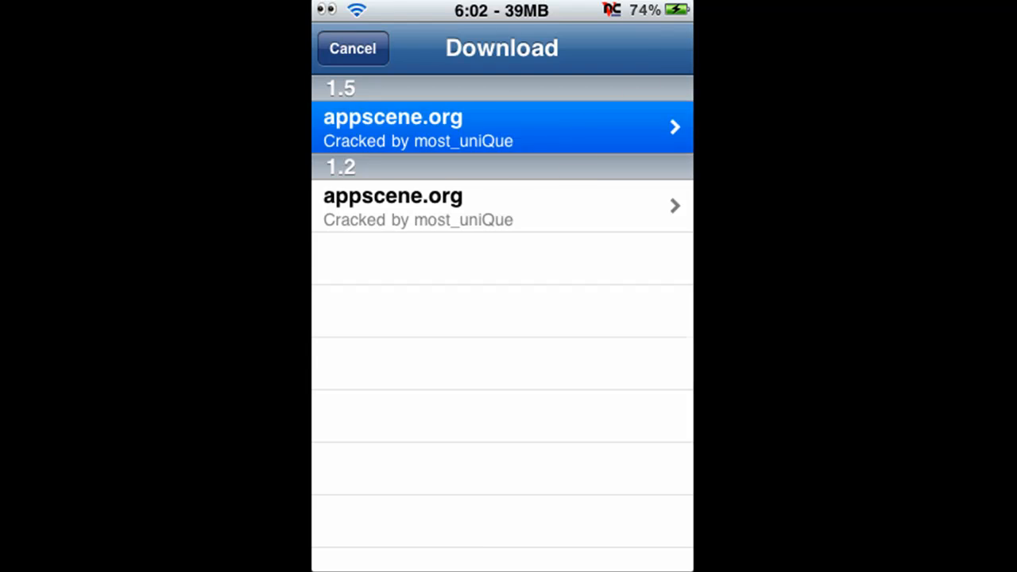
click(501, 127)
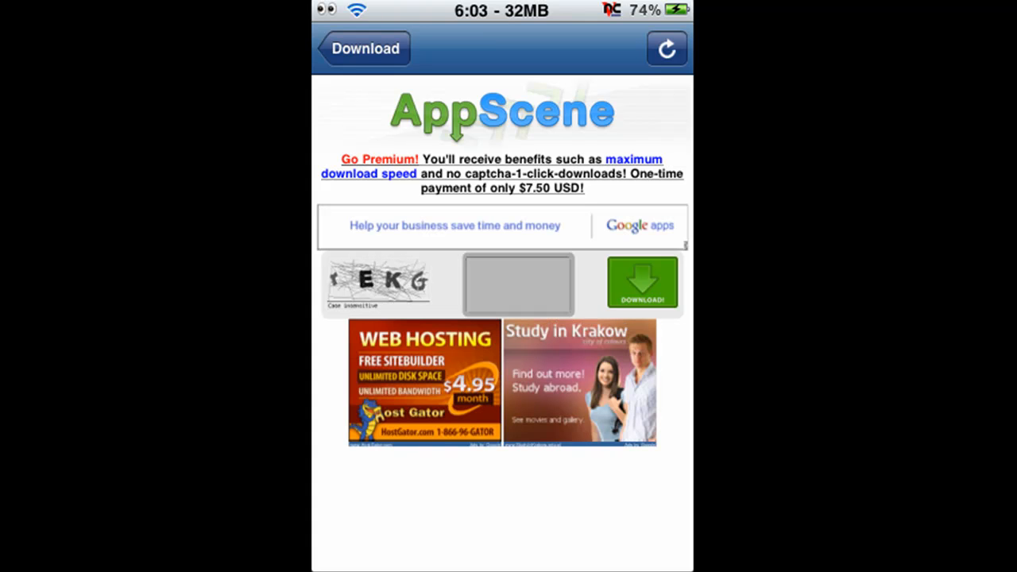
click(518, 284)
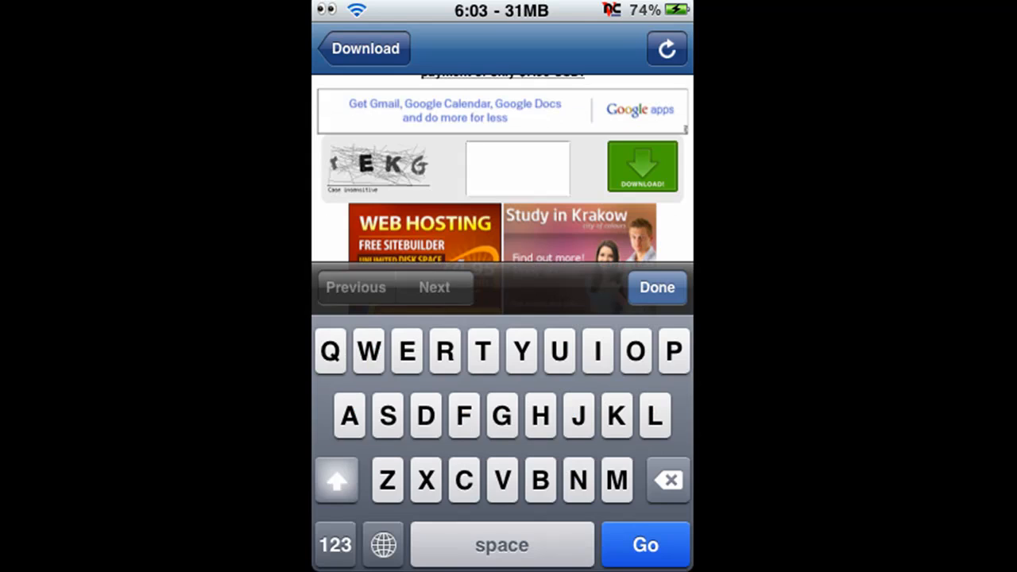
text(Rekg)
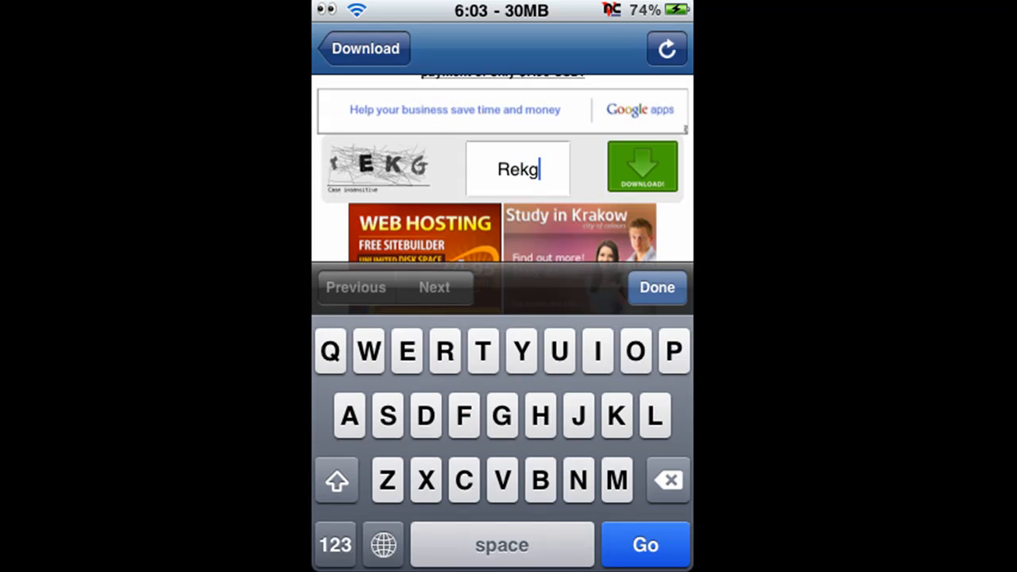
click(657, 287)
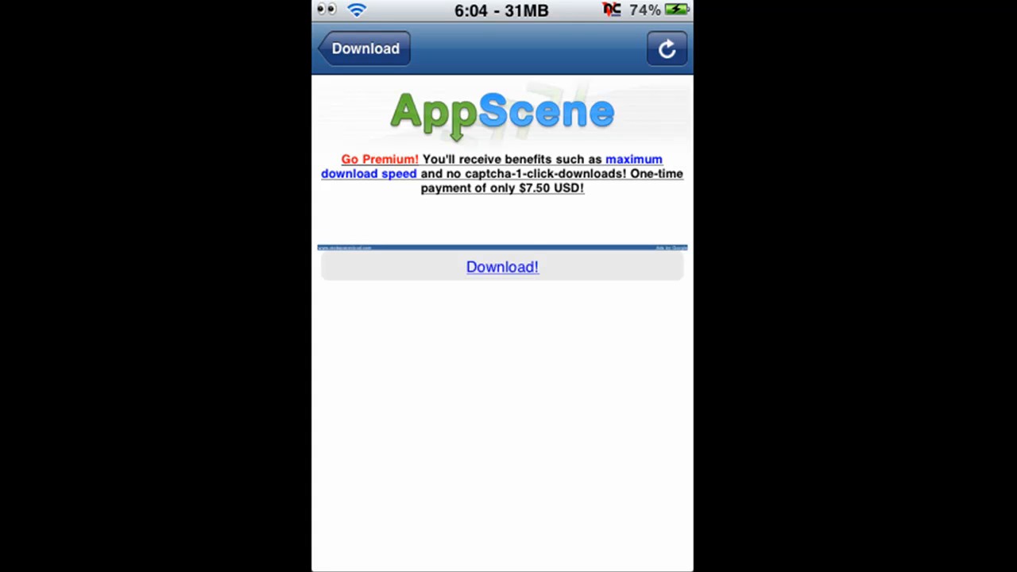
Start the Color Puzzle 3D download, browse Downloads, and cancel TilttoLive's actions
click(503, 267)
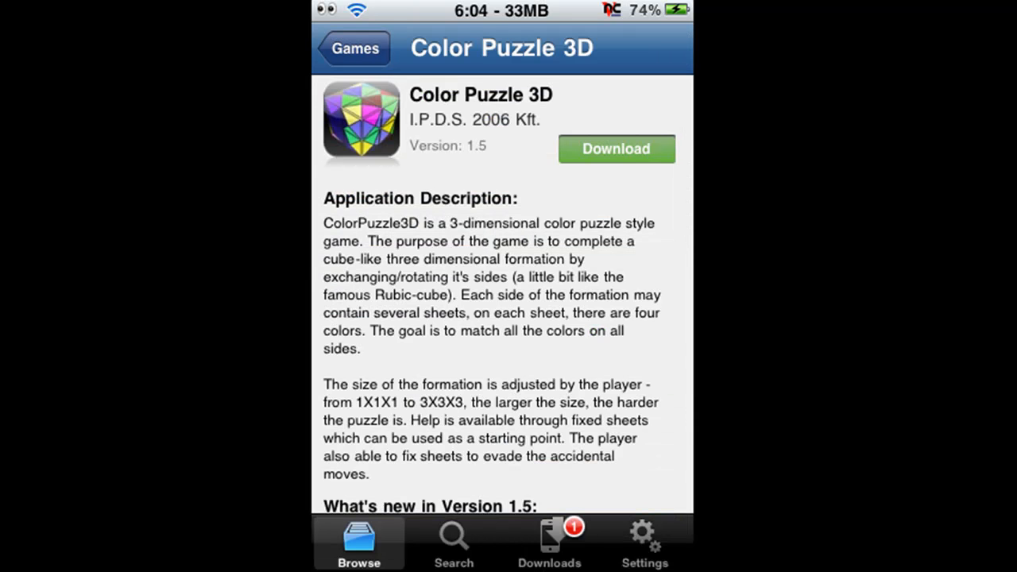
click(616, 148)
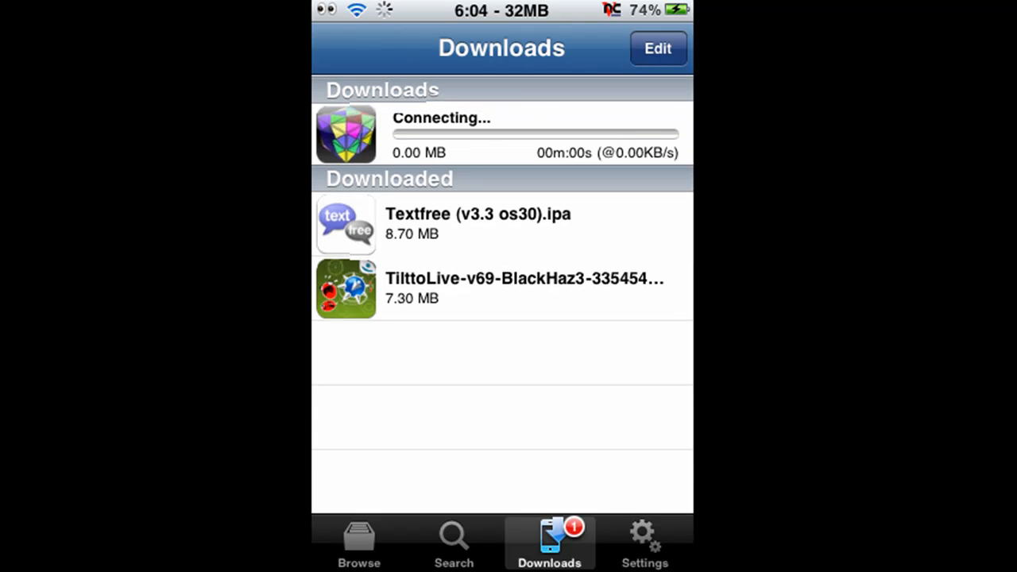
click(658, 48)
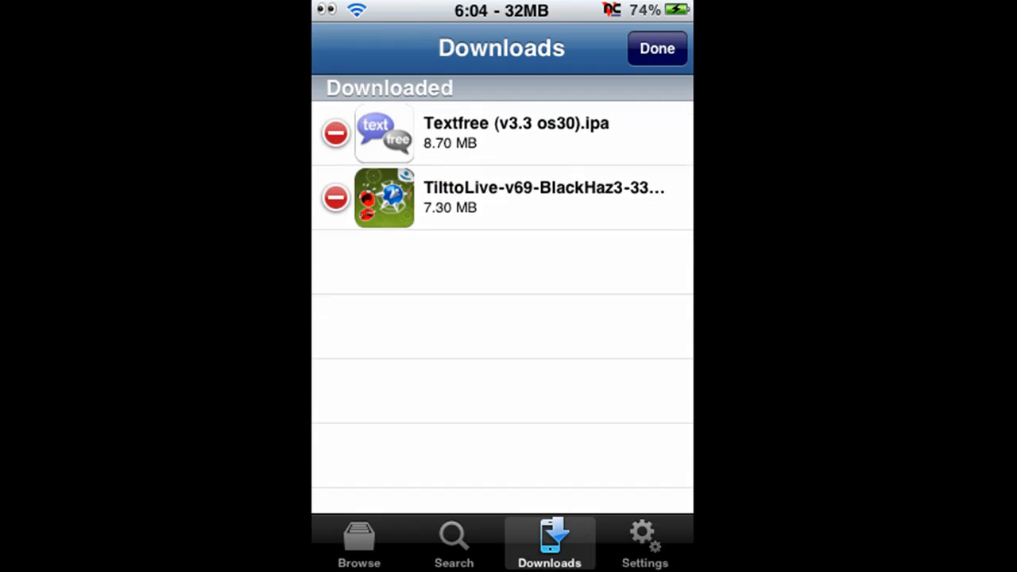
click(656, 48)
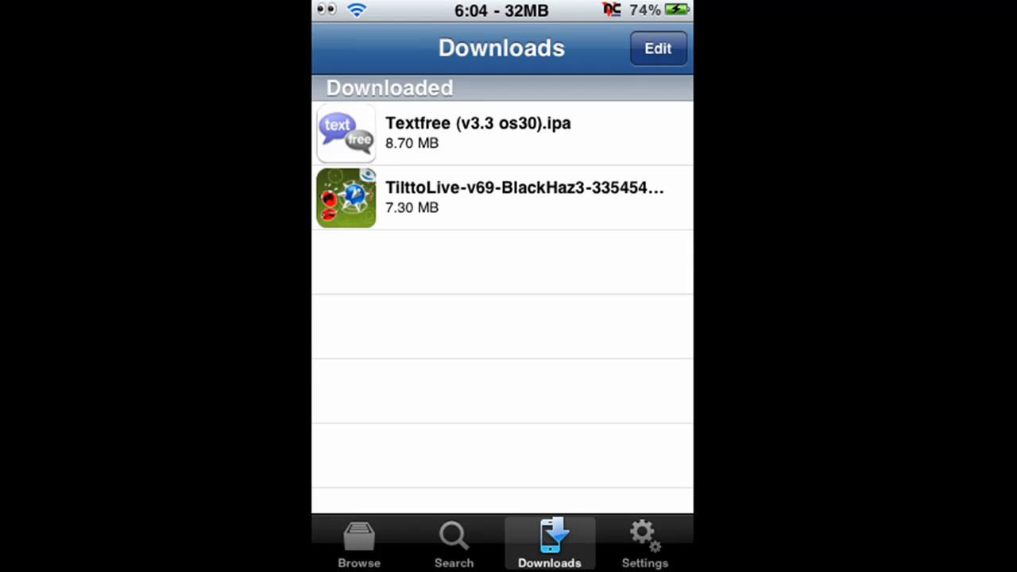
click(501, 197)
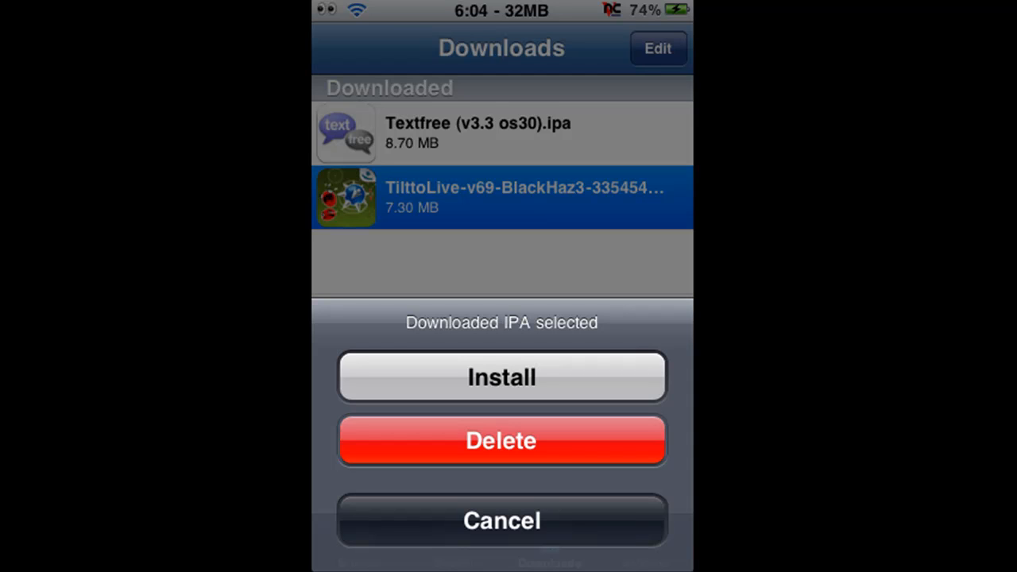
click(501, 520)
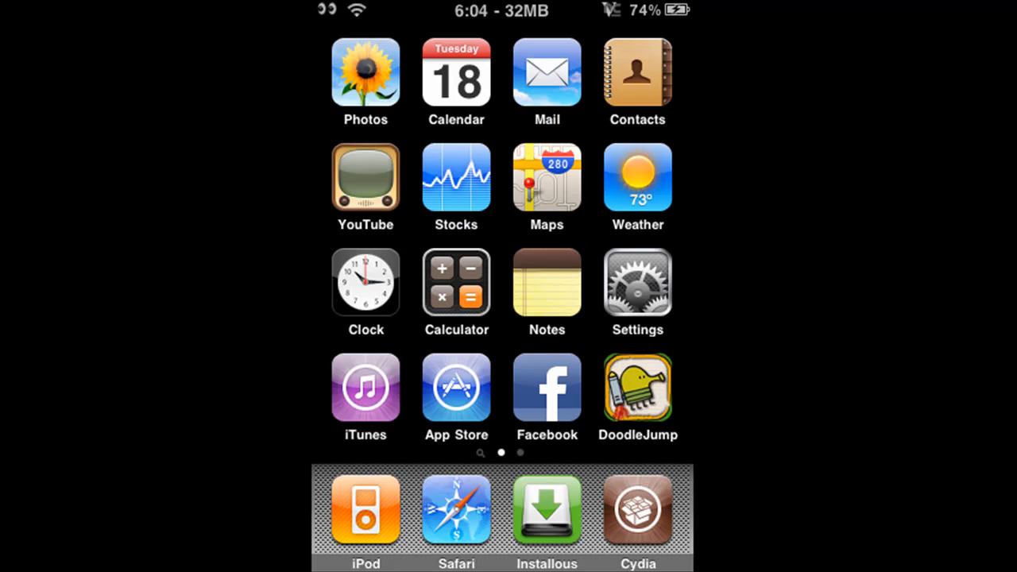
Swipe the home screen, then leave Textfree with the Home button
scroll(left, 3)
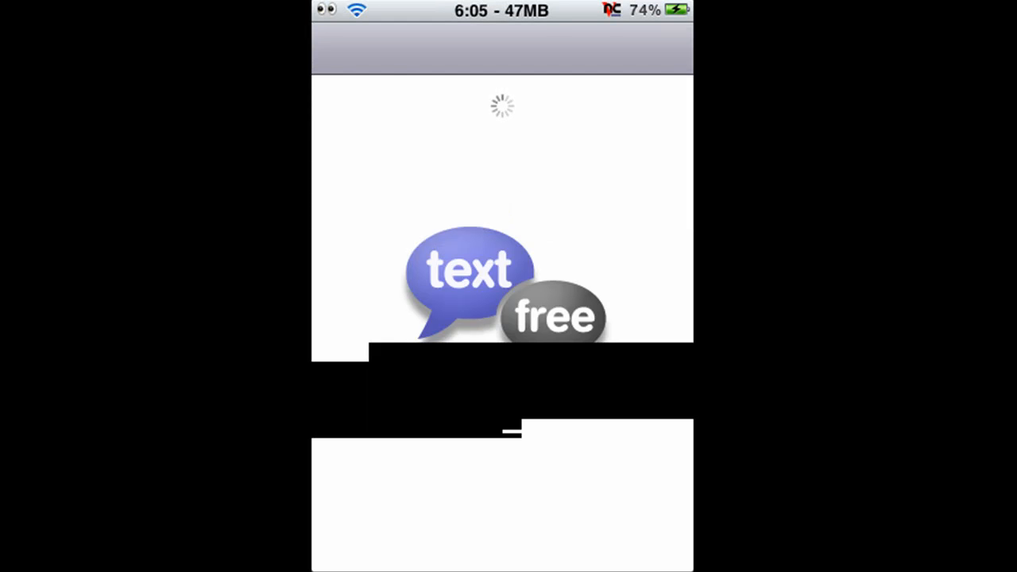
key(home)
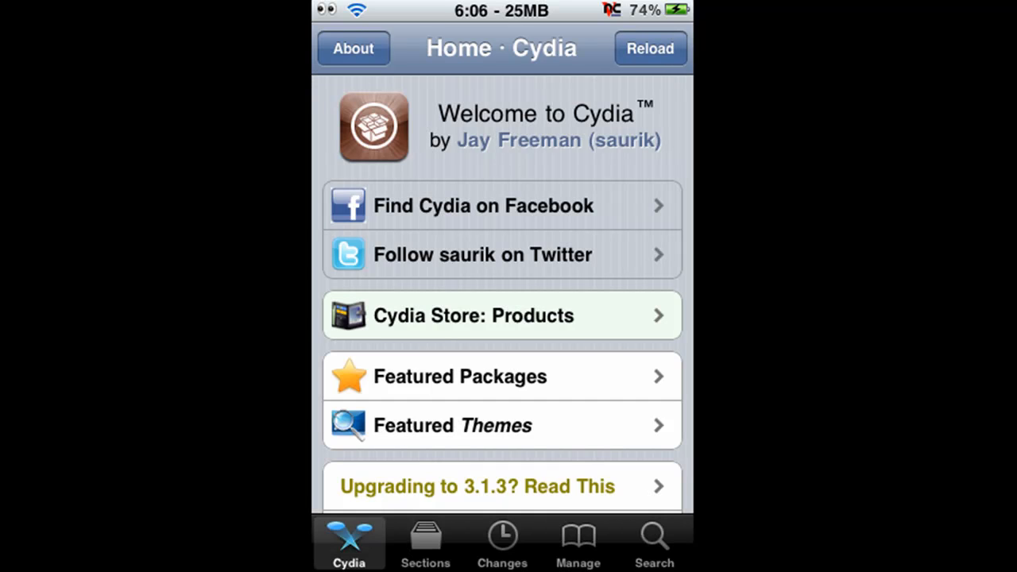
Go to Manage > Sources, enter edit mode, and tap Add
click(579, 542)
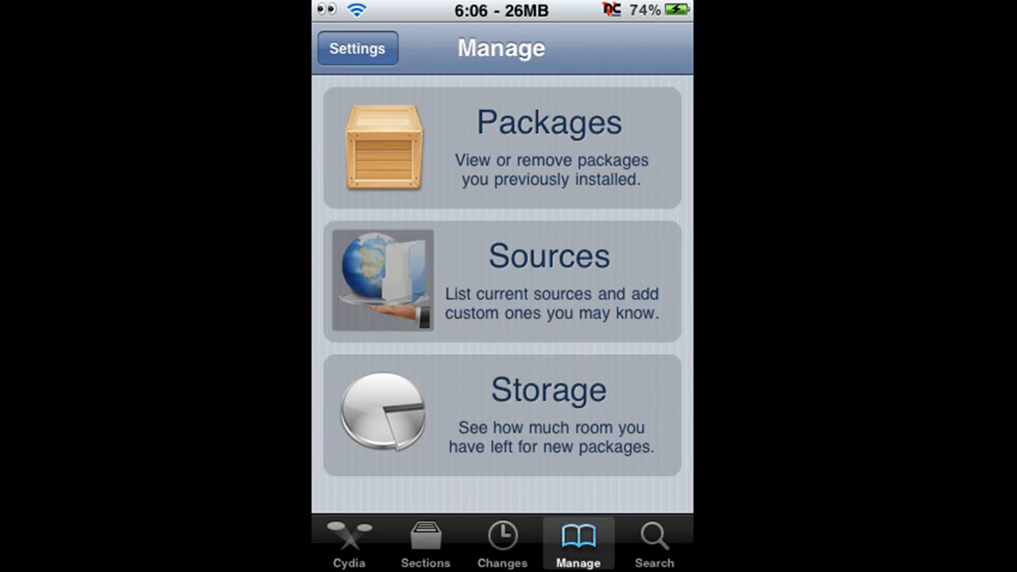
click(501, 281)
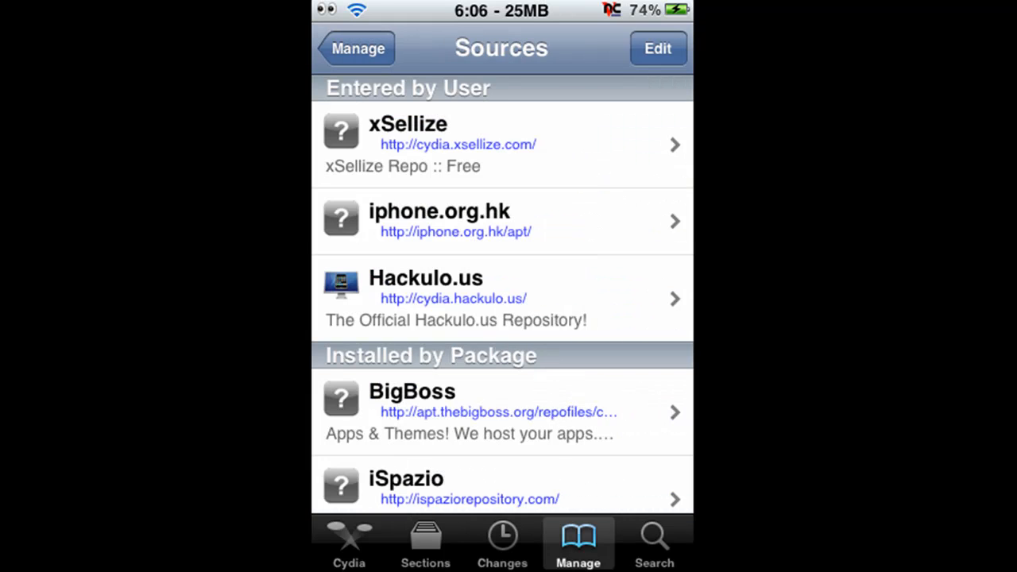
scroll(up, 3)
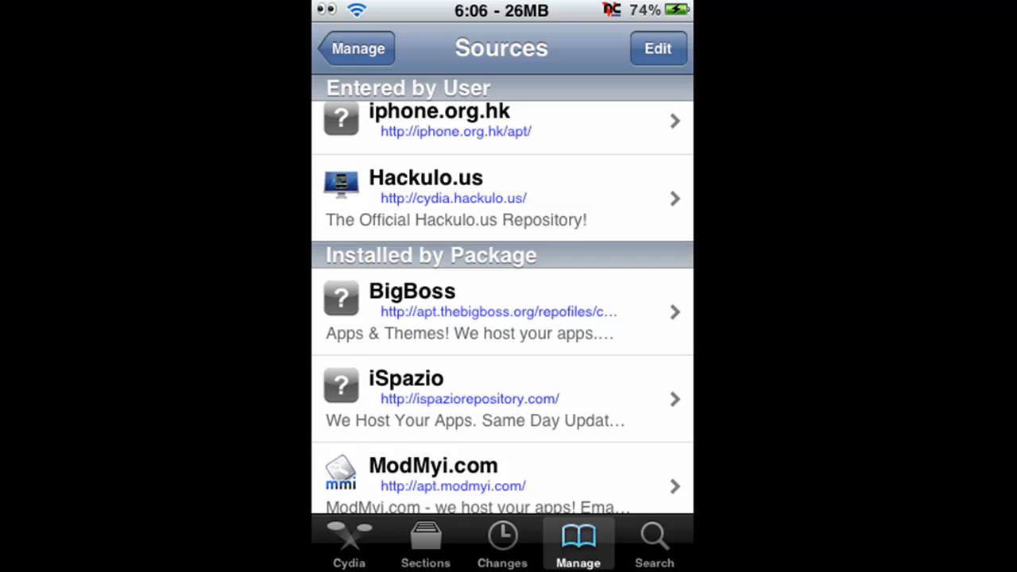
click(658, 48)
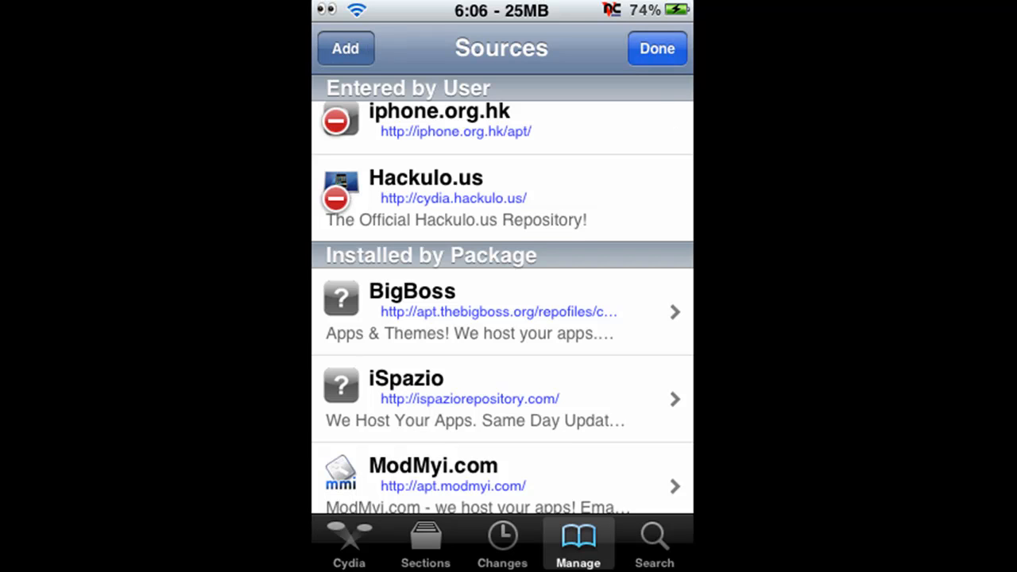
click(346, 48)
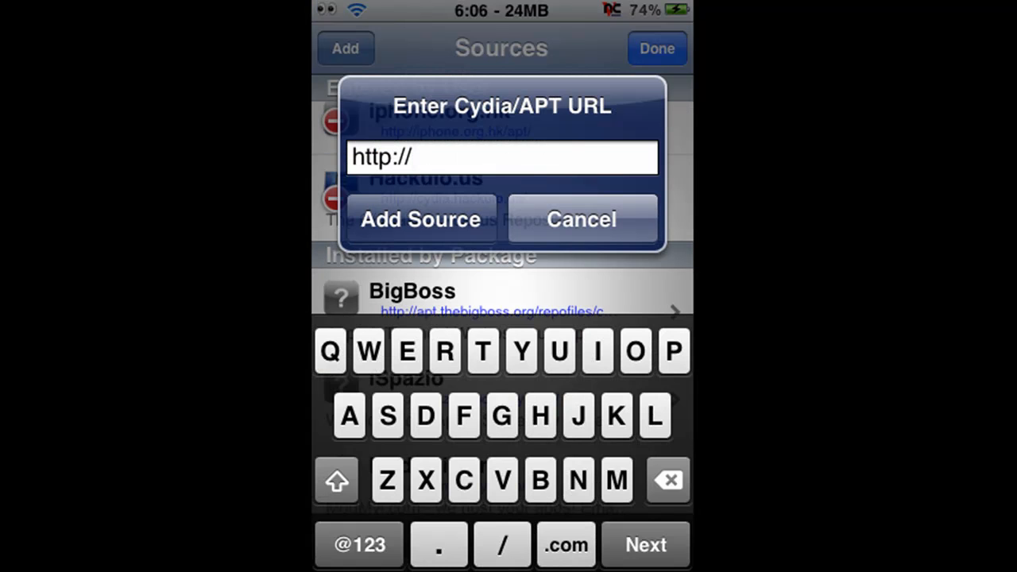
text(cydia.hacul)
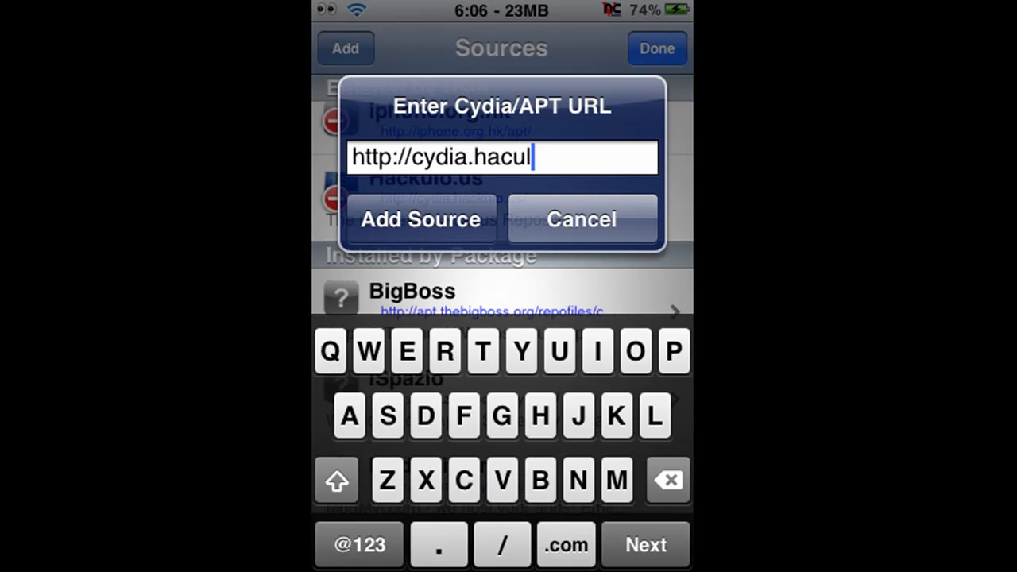
click(668, 479)
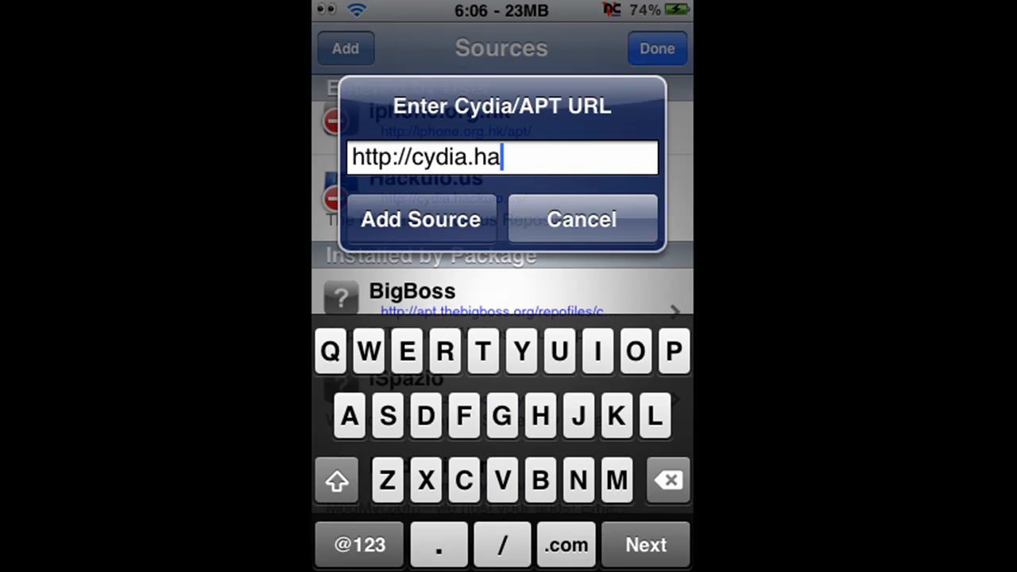
text(k)
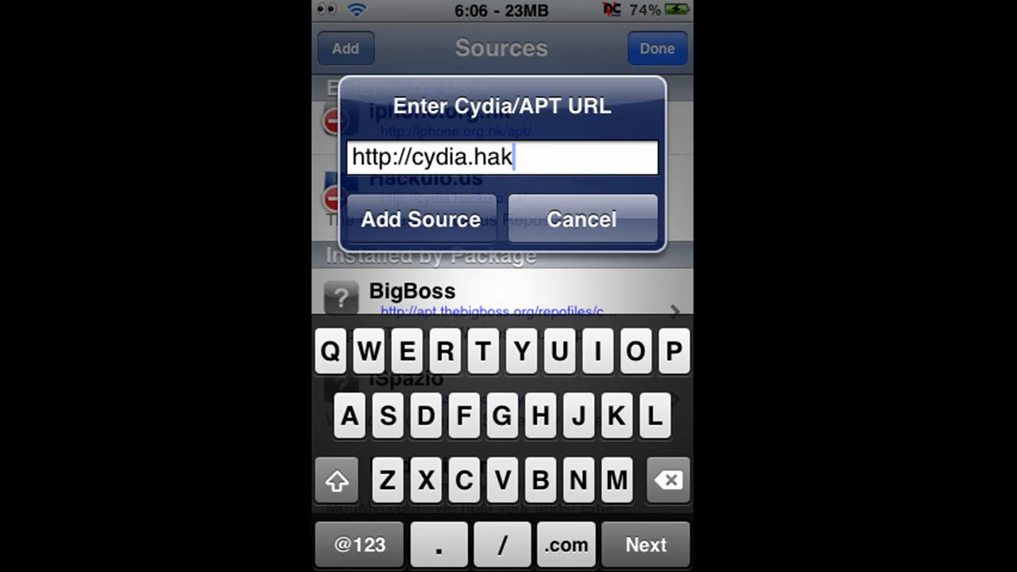
click(668, 479)
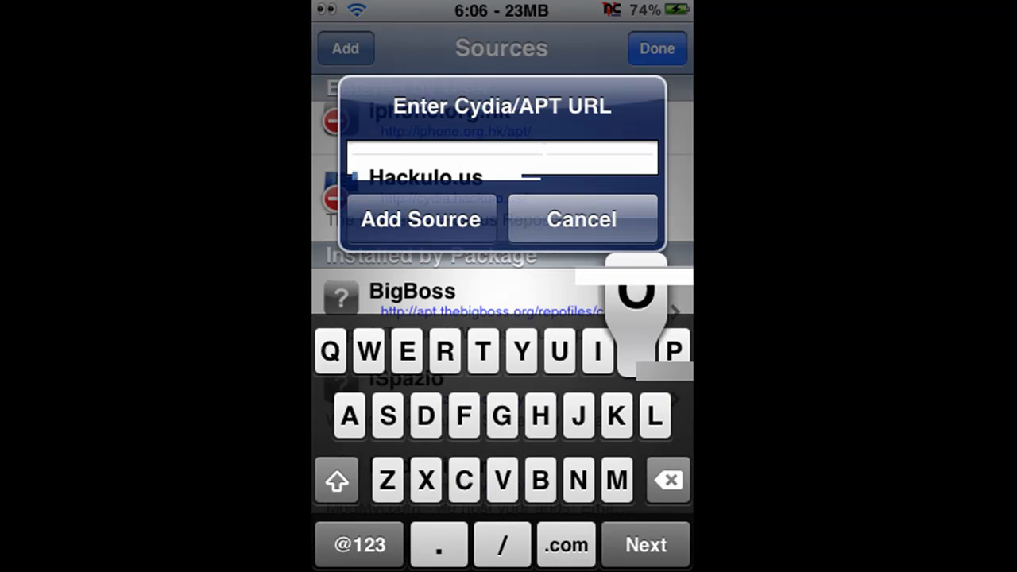
text(http://cydia.hackulo.us)
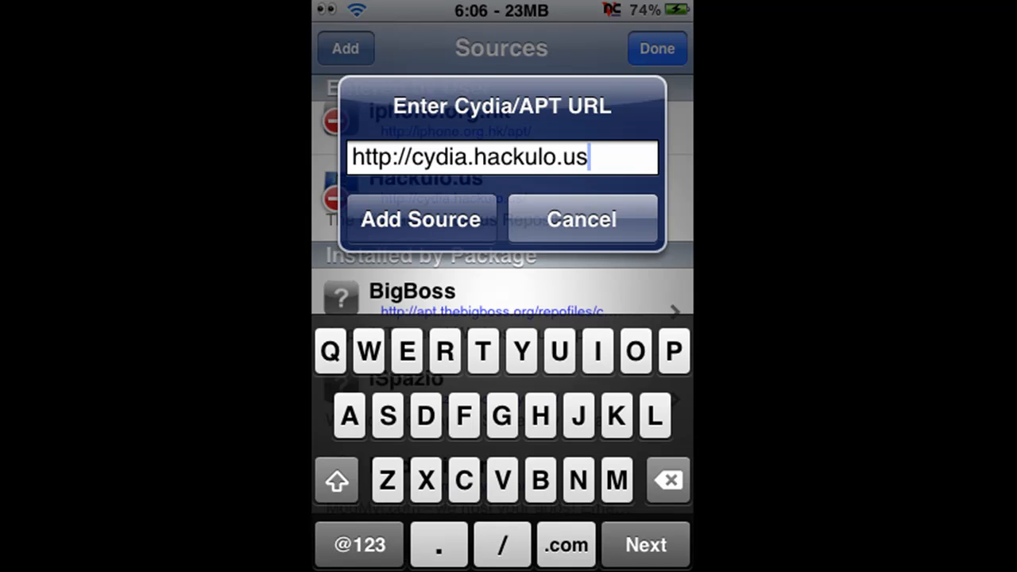
click(421, 220)
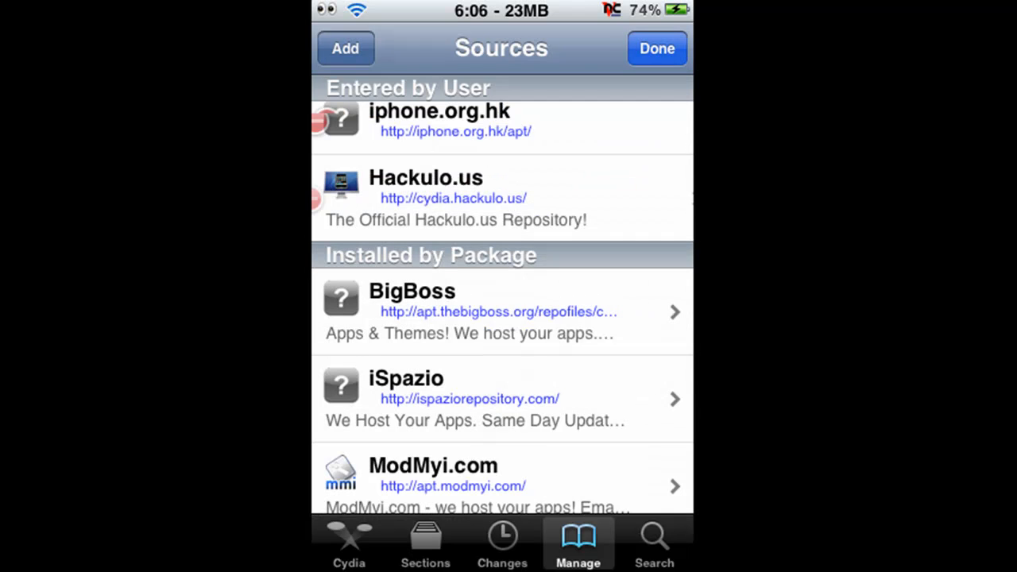
Finish editing sources, then return to the Hackulo.us package list from Installous details
click(656, 49)
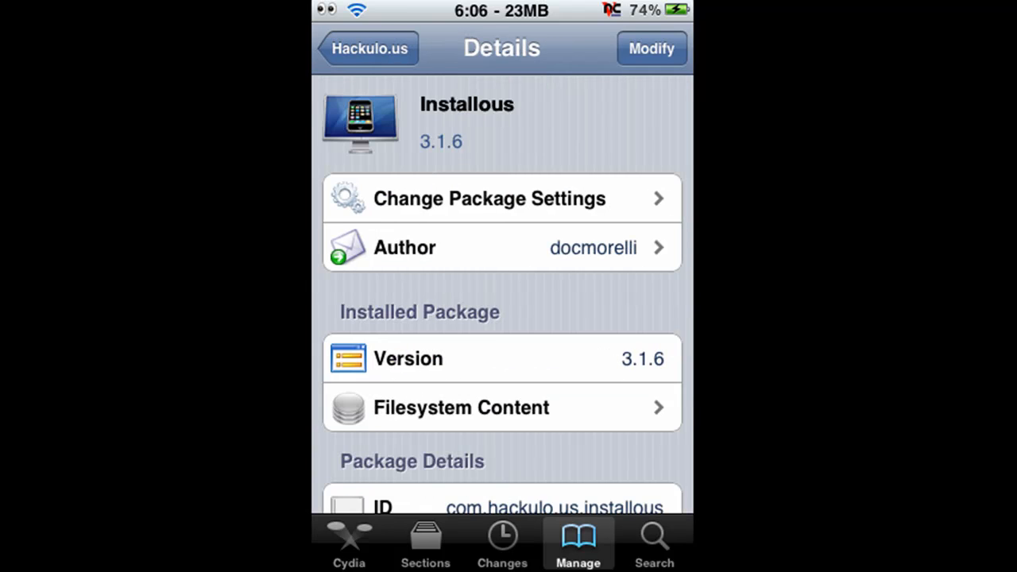
click(367, 48)
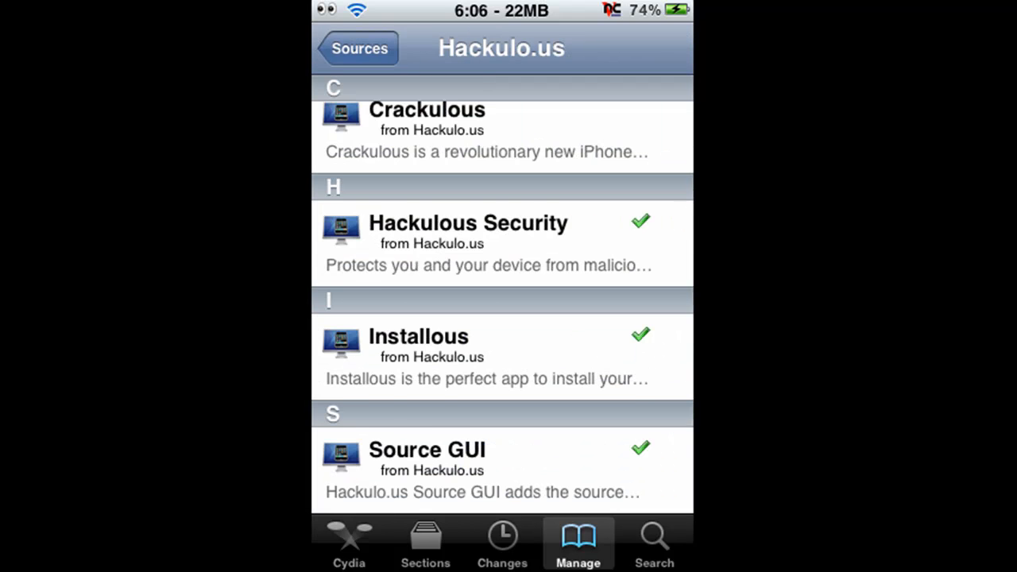